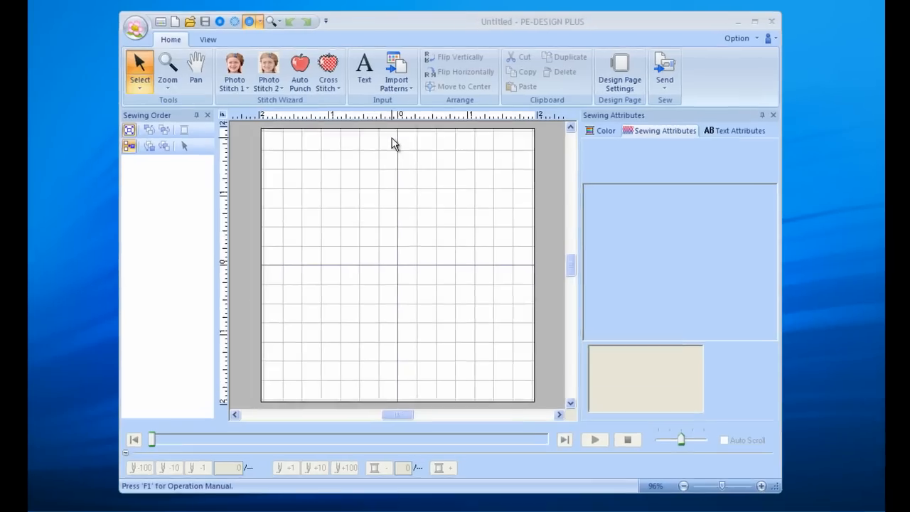
Open the Import Patterns dropdown on the Home tab.
click(396, 71)
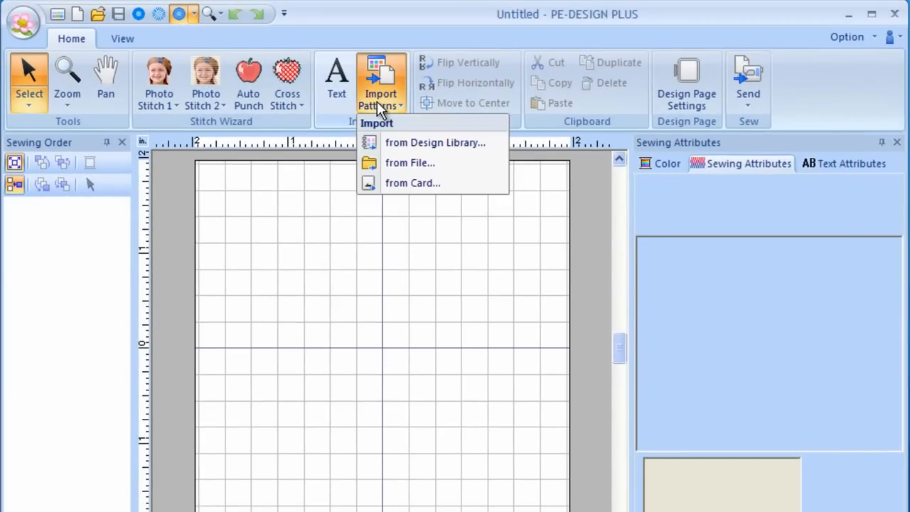
mouse_move(373, 131)
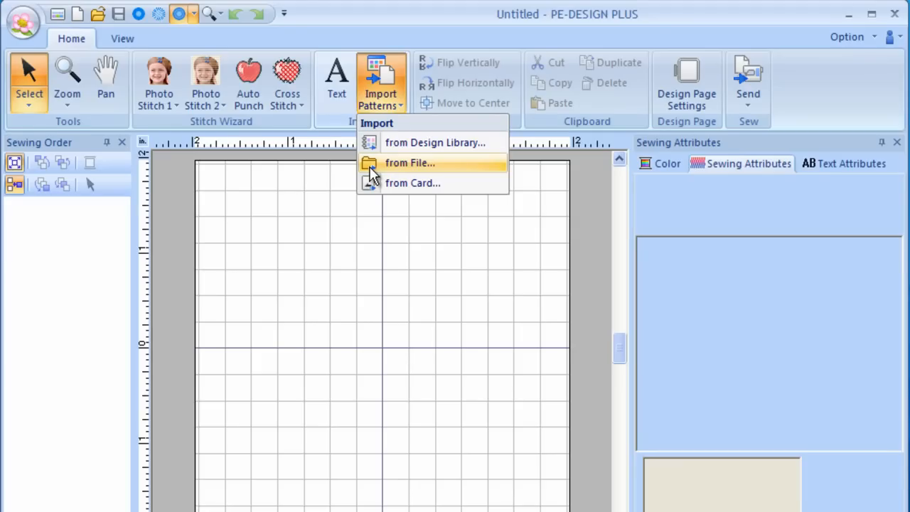
mouse_move(433, 142)
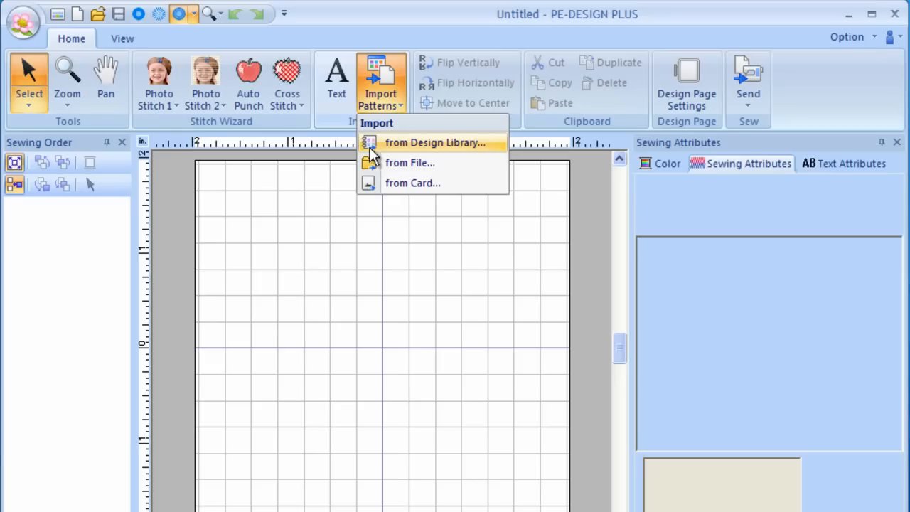
mouse_move(375, 155)
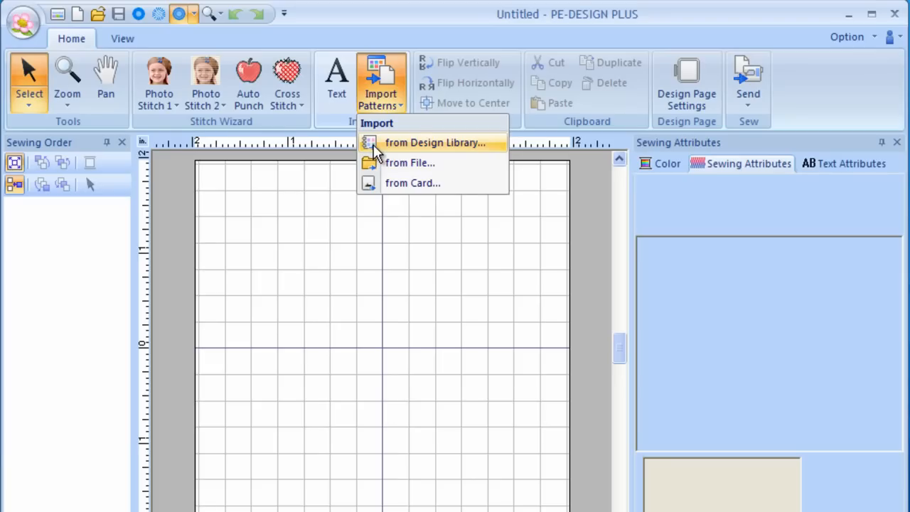
Open the Design Library, keep the Floral category, and scroll through its thumbnails.
click(435, 142)
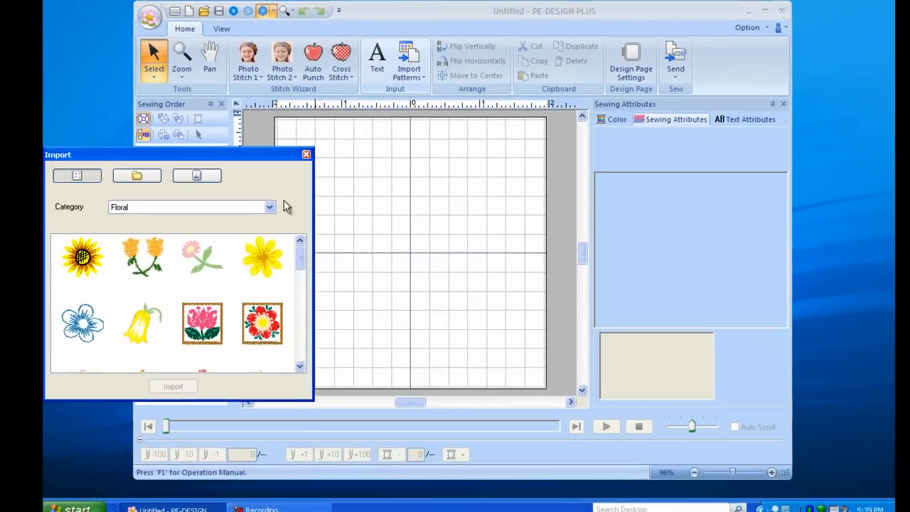
click(268, 207)
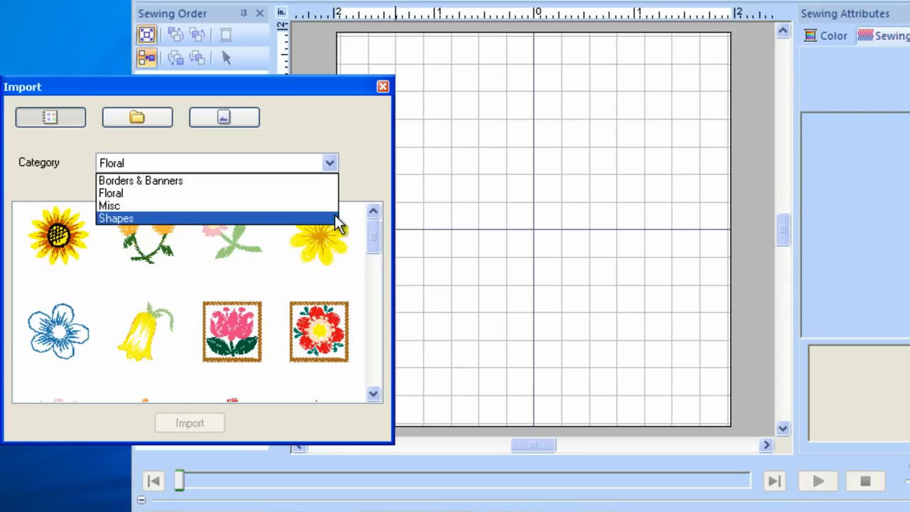
click(111, 193)
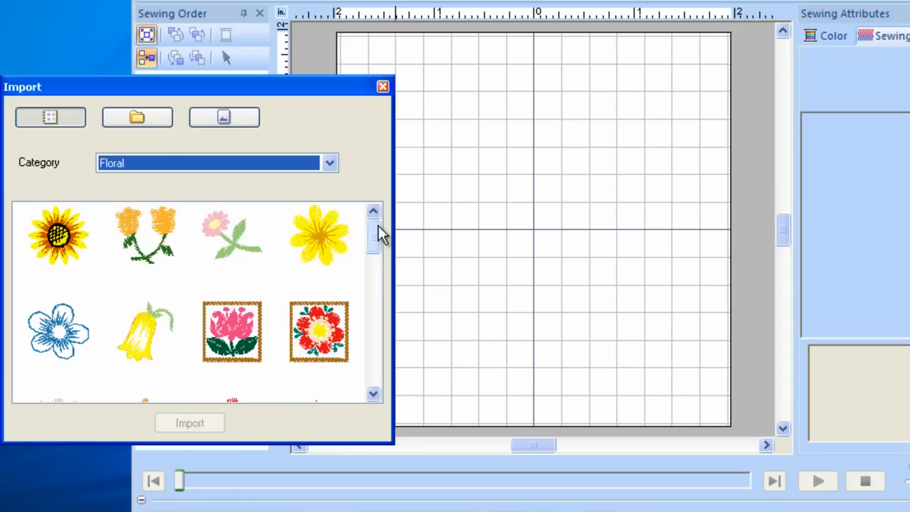
mouse_move(380, 236)
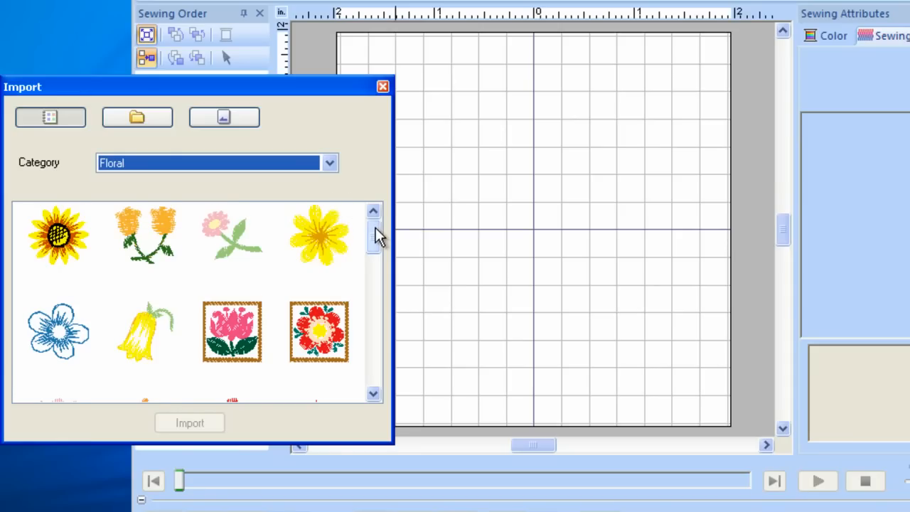
scroll(down, 3)
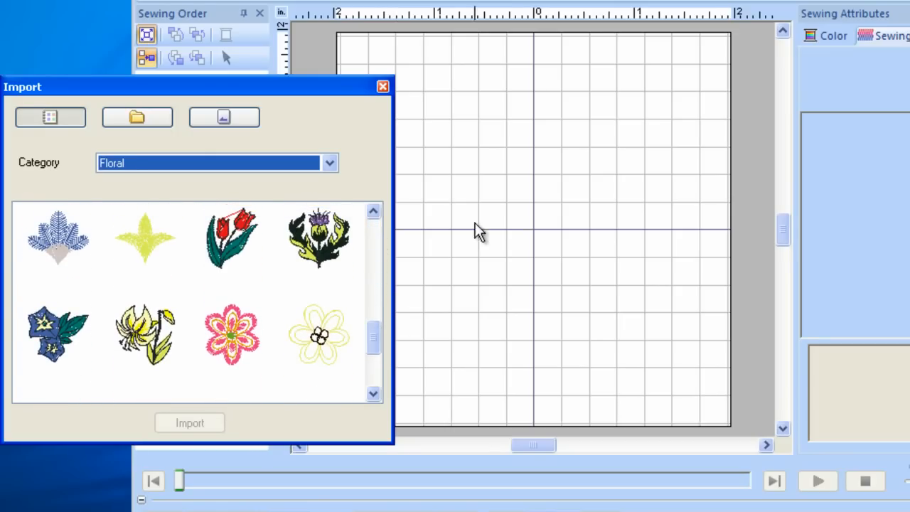
mouse_move(382, 192)
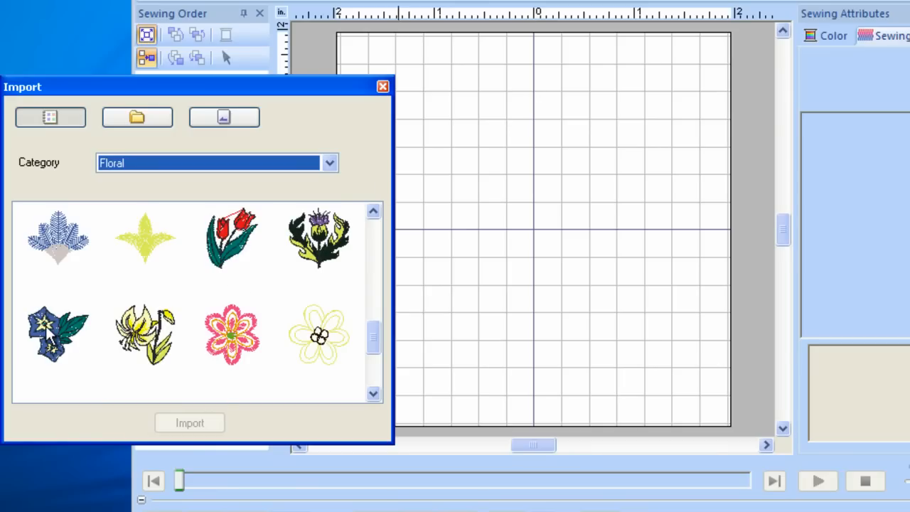
mouse_move(56, 344)
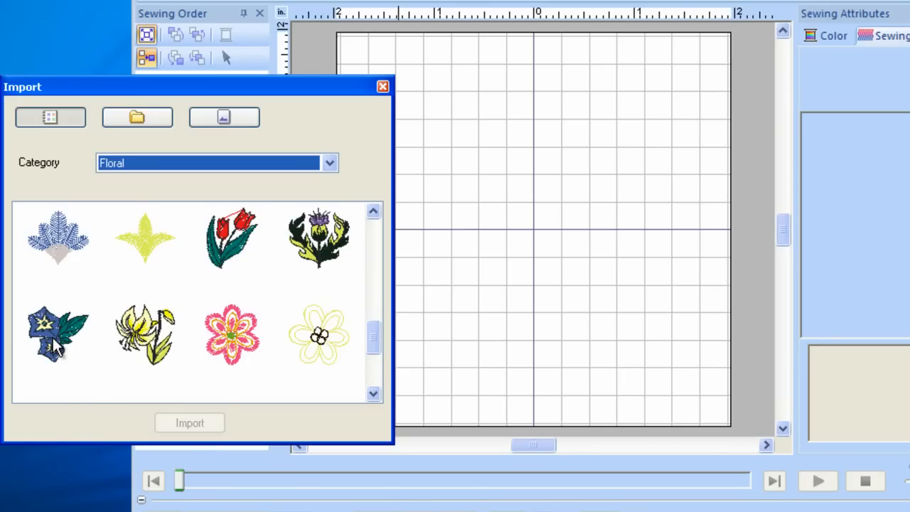
click(59, 334)
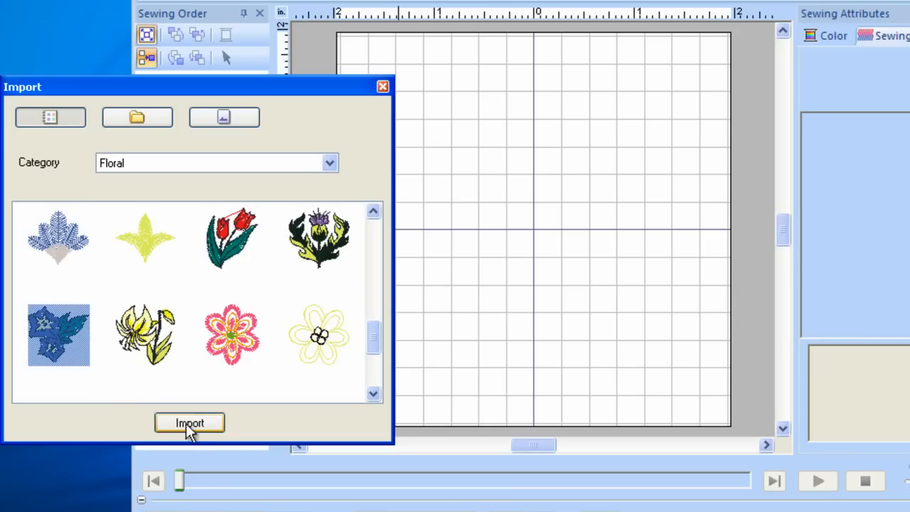
click(189, 423)
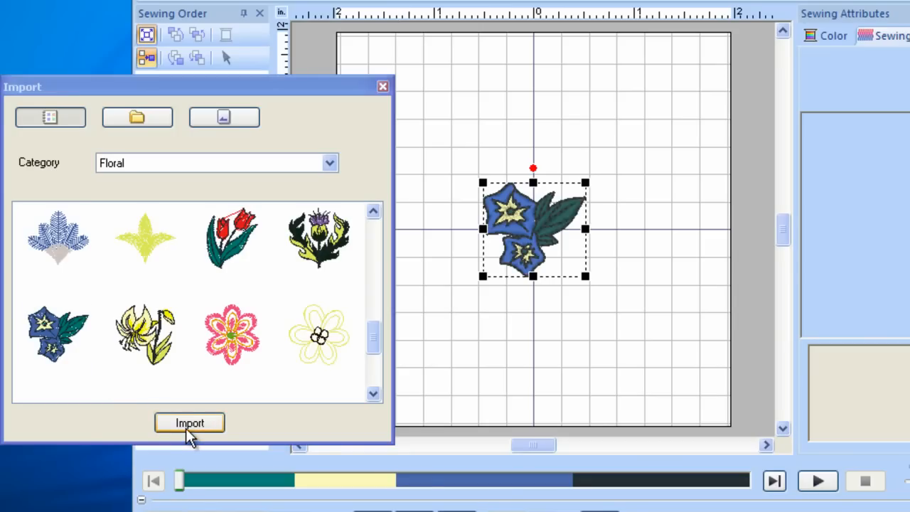
mouse_move(171, 434)
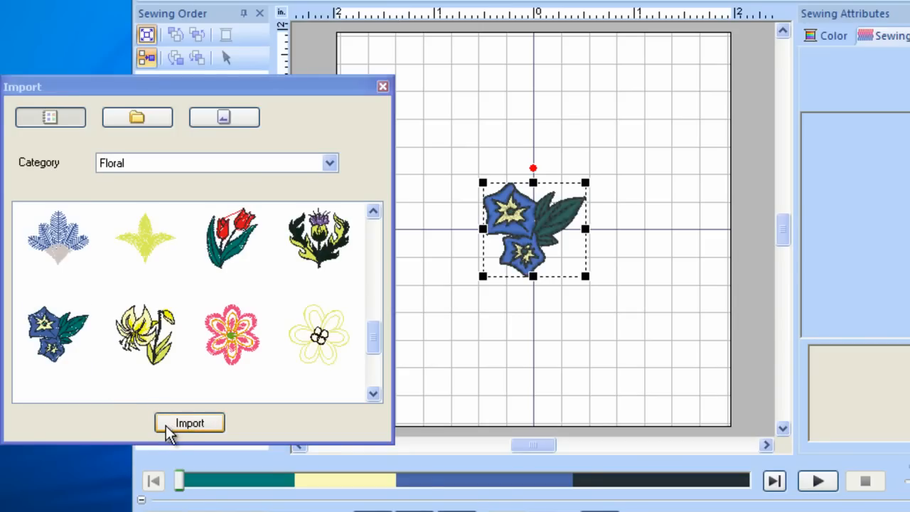
click(189, 422)
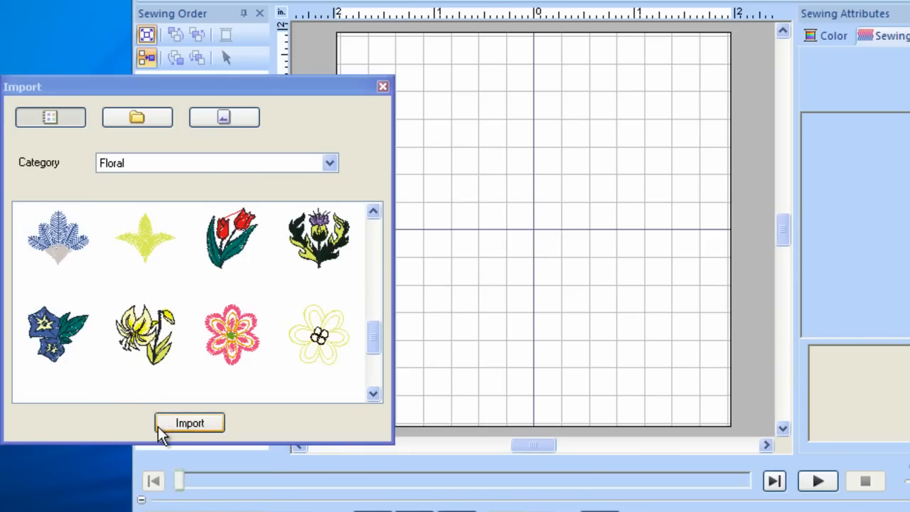
mouse_move(145, 435)
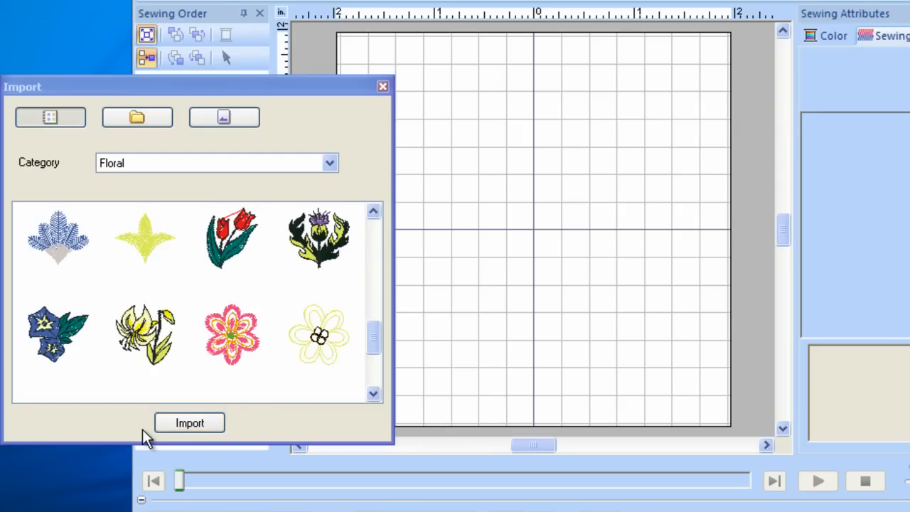
mouse_move(64, 349)
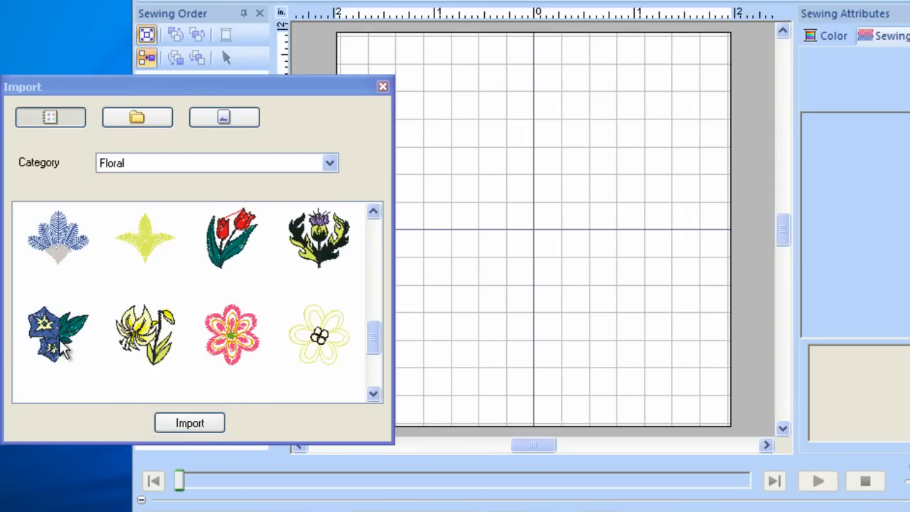
click(58, 334)
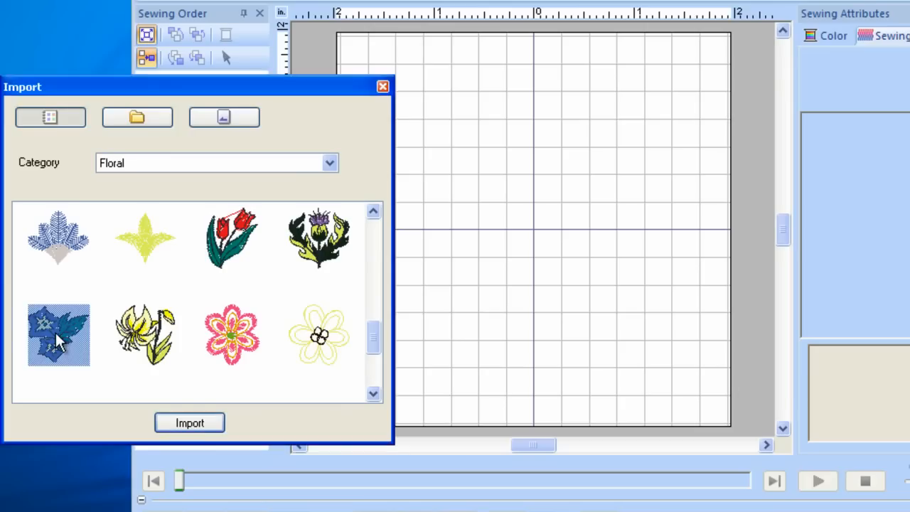
click(189, 422)
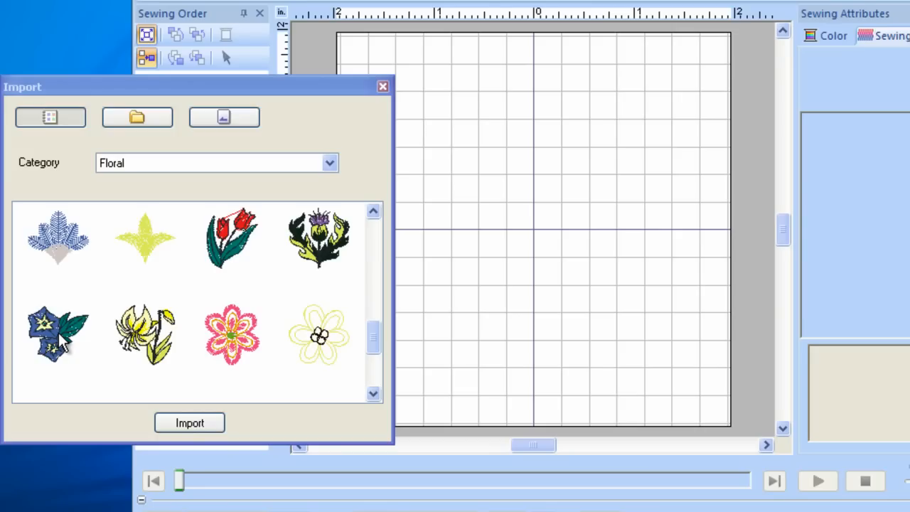
Choose the blue flower-and-leaf design and drop it below and right of page centre.
click(59, 334)
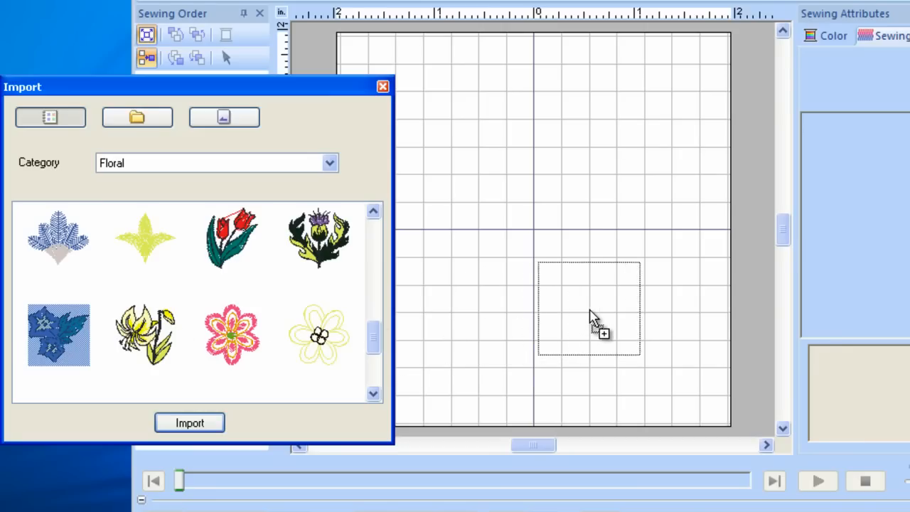
click(189, 422)
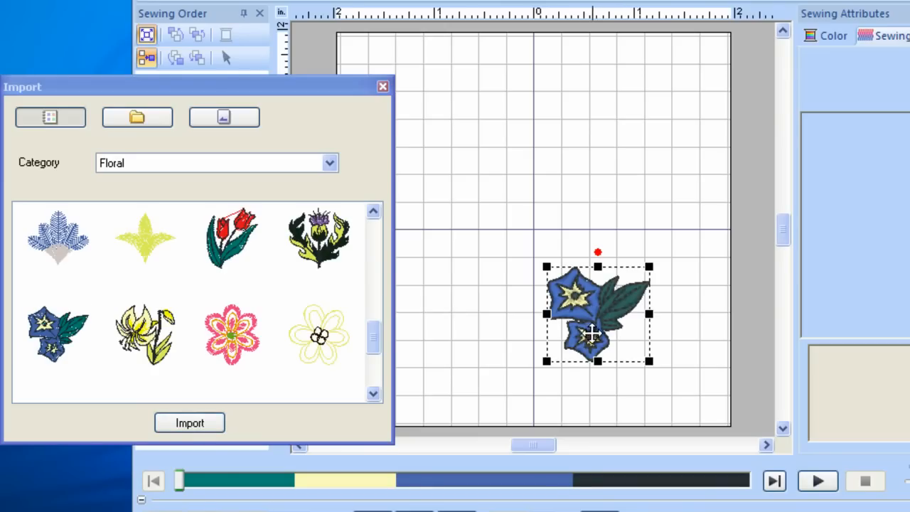
mouse_move(429, 366)
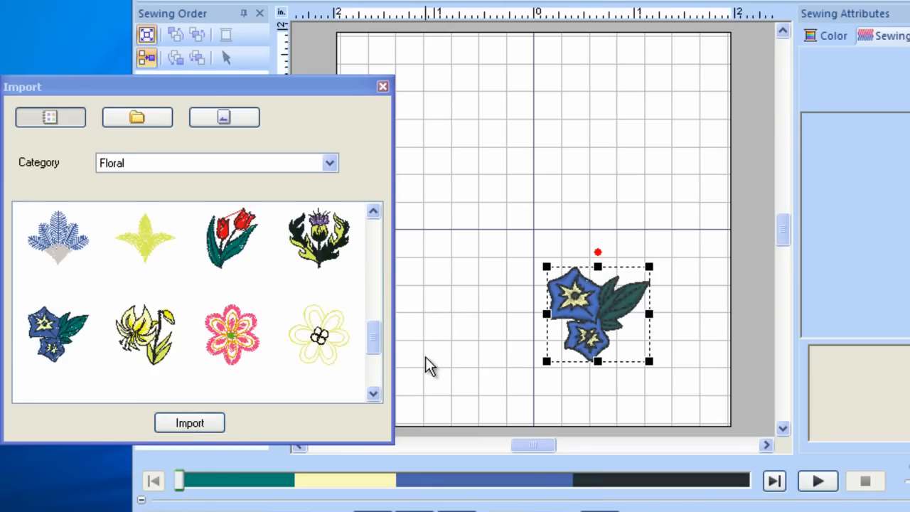
mouse_move(388, 128)
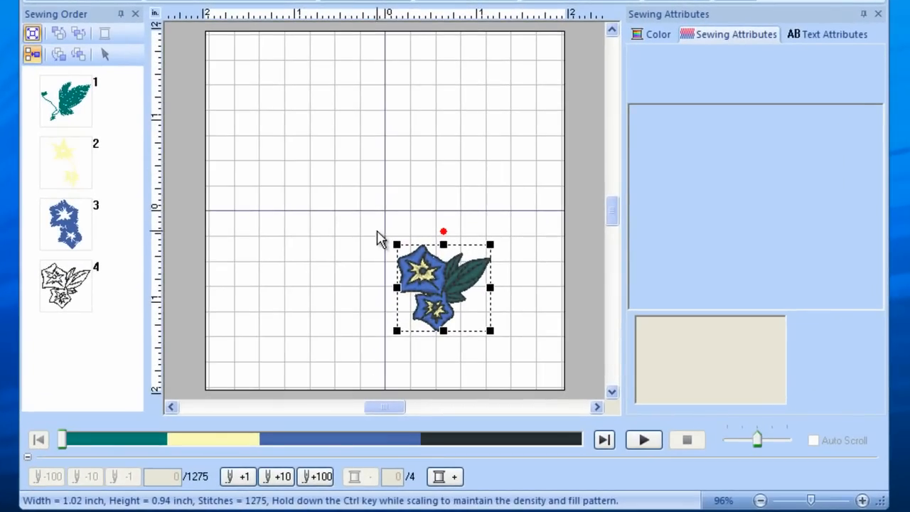
mouse_move(398, 243)
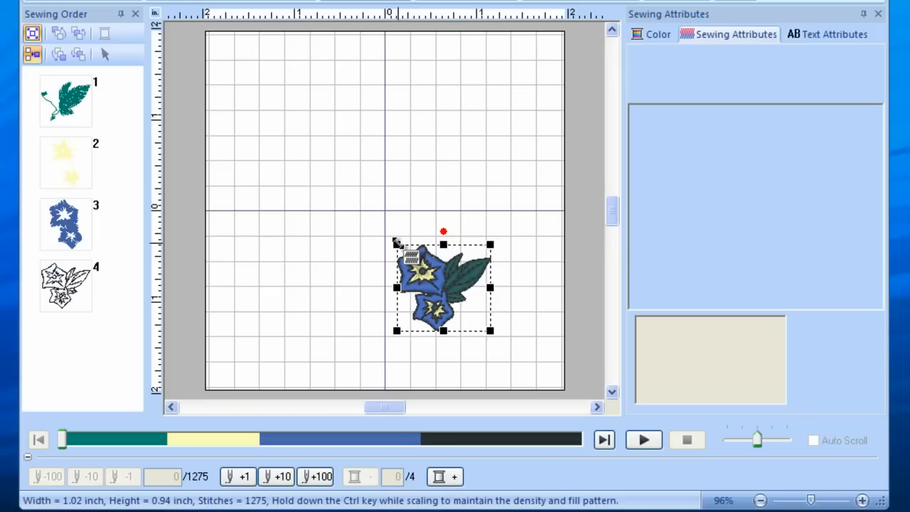
Drag the corner handles until the flower design measures about 2.19 x 2.01 inches.
drag(394, 244, 373, 229)
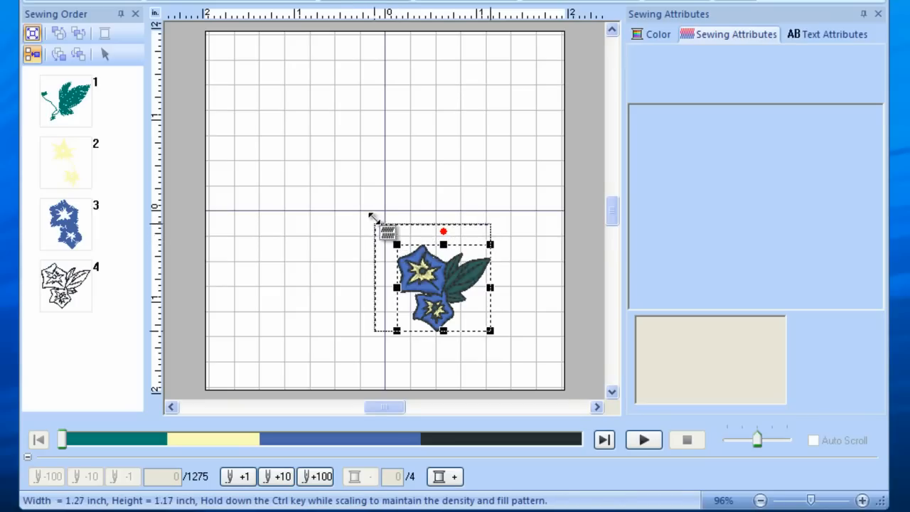
drag(378, 226, 357, 209)
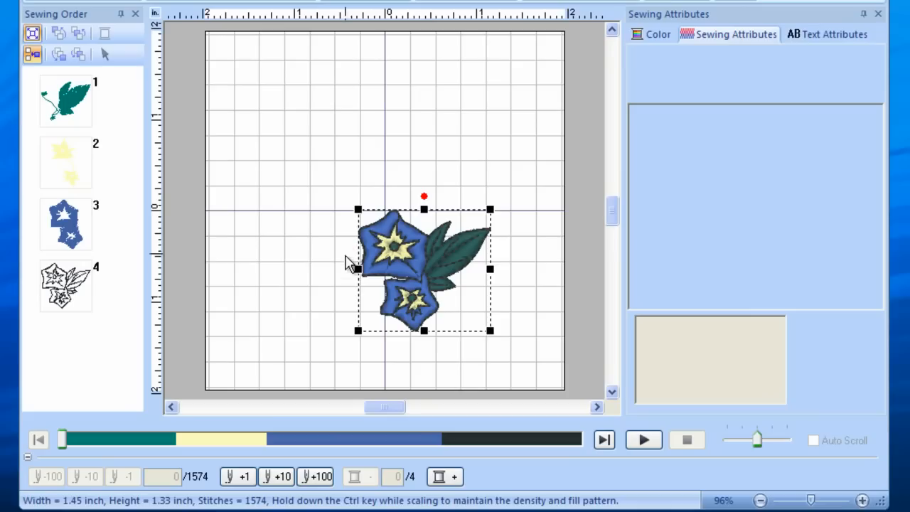
mouse_move(359, 332)
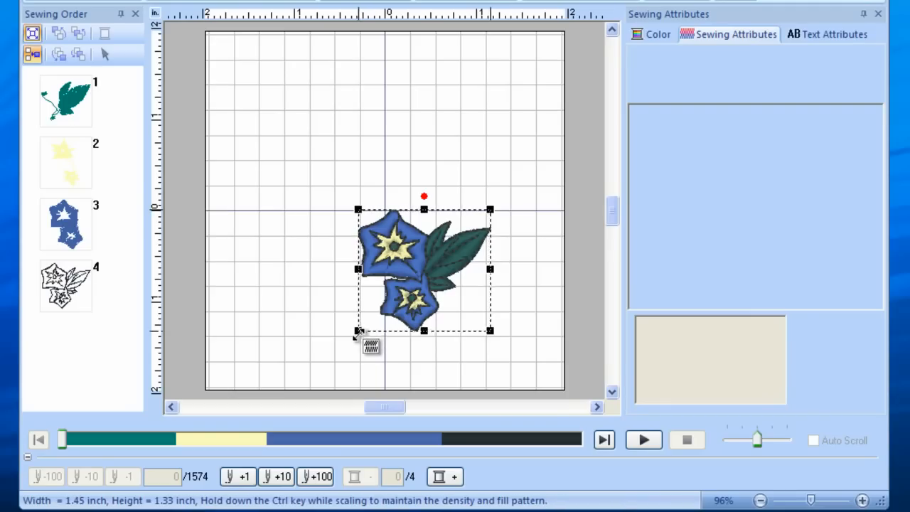
drag(359, 332, 324, 362)
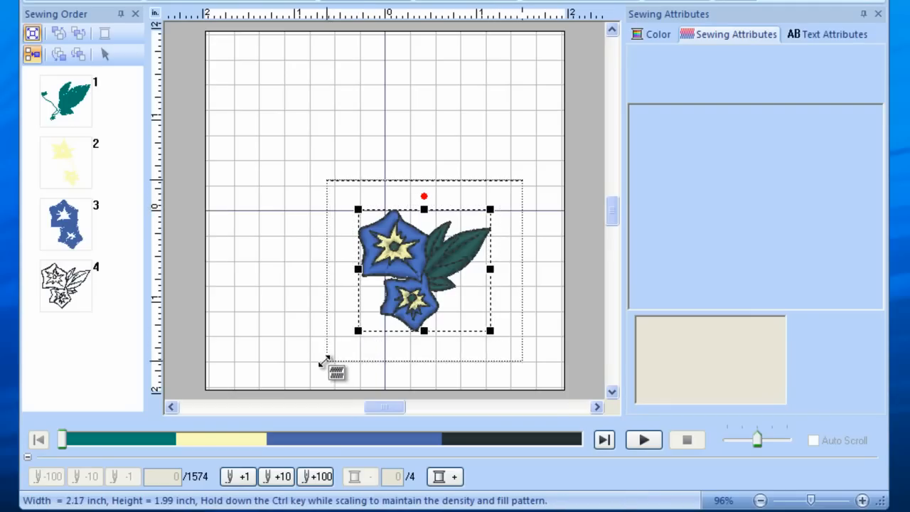
drag(358, 330, 324, 361)
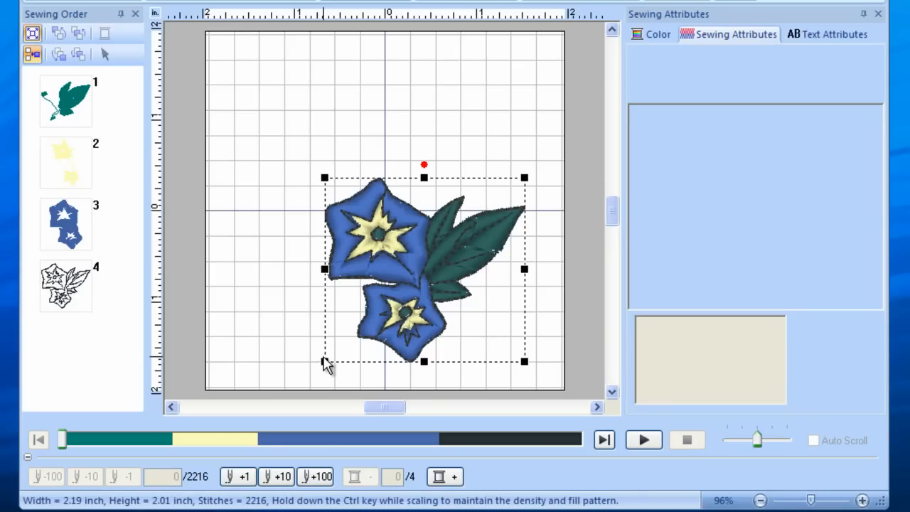
mouse_move(323, 300)
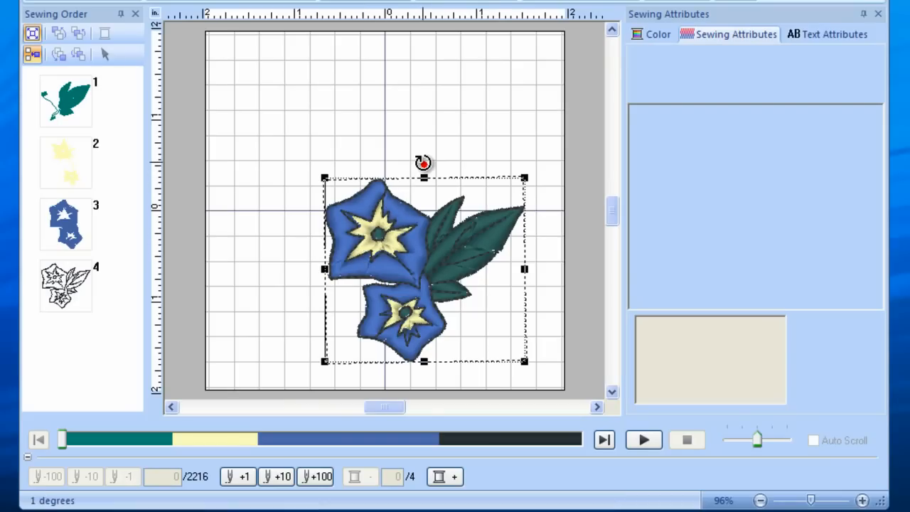
Drag the rotation handle to tilt the flower design.
drag(422, 162, 449, 166)
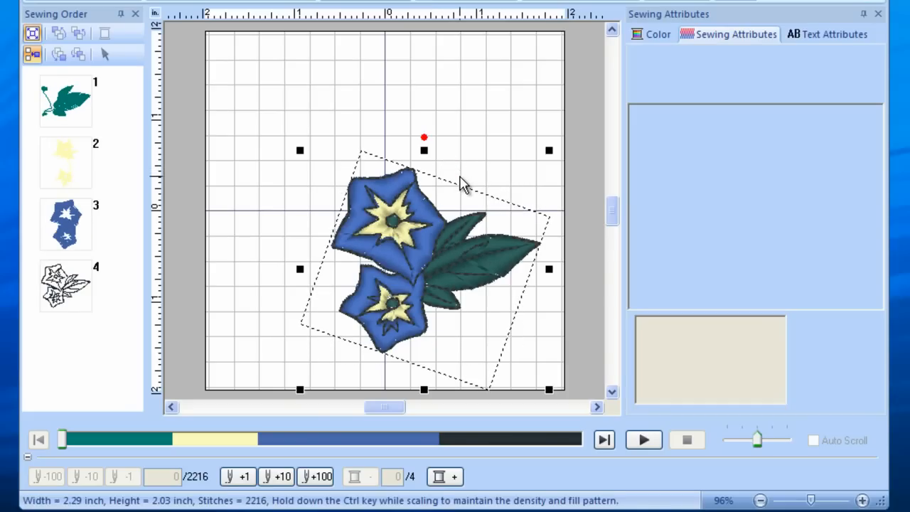
mouse_move(464, 184)
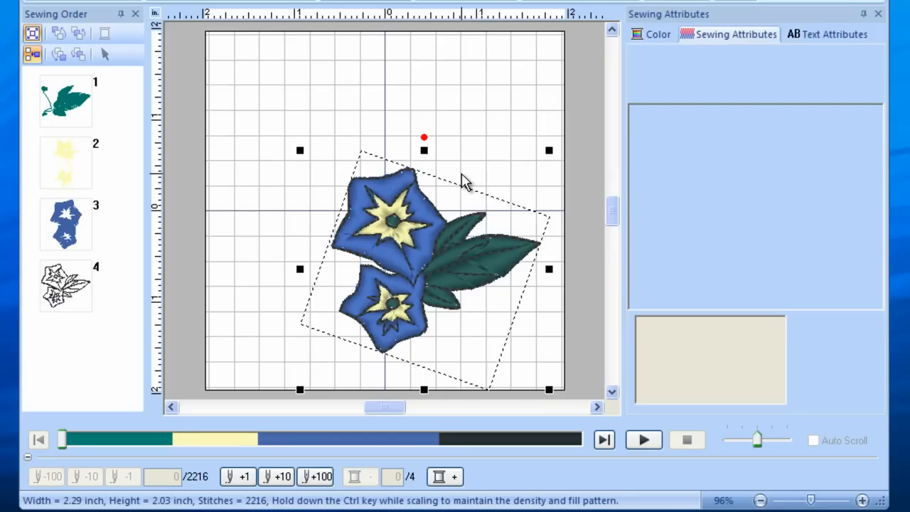
mouse_move(330, 257)
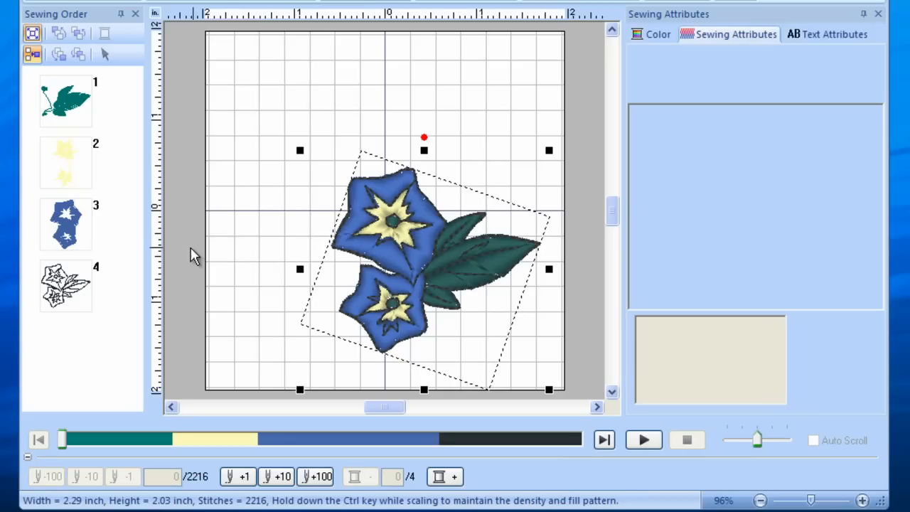
Recolour the blue petal part to Deep Rose thread.
click(64, 224)
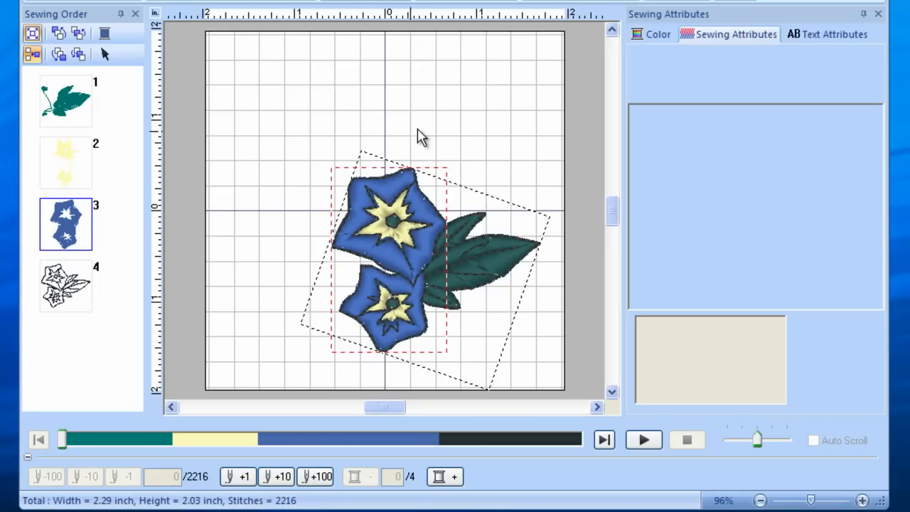
click(649, 34)
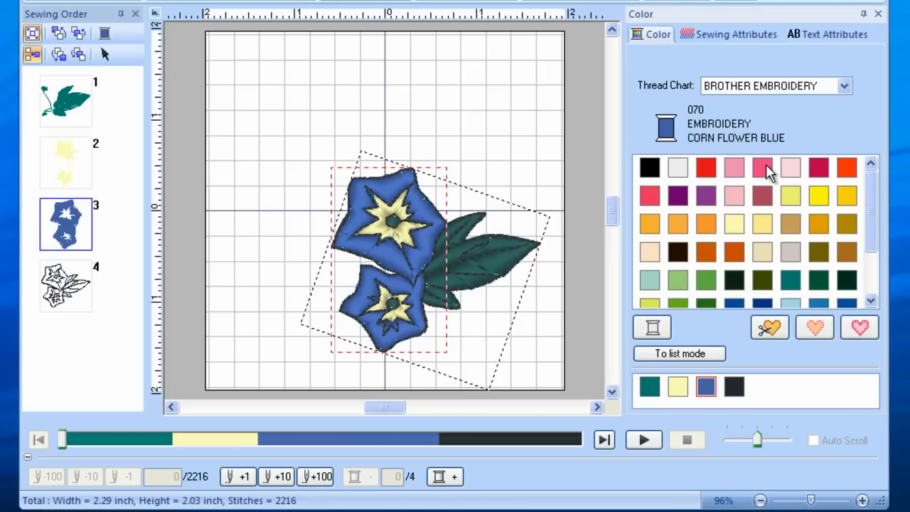
click(761, 168)
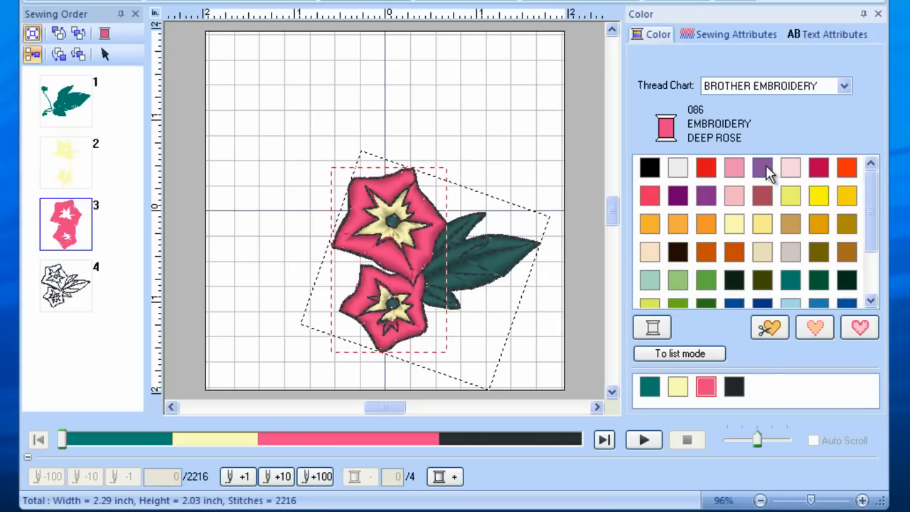
click(844, 86)
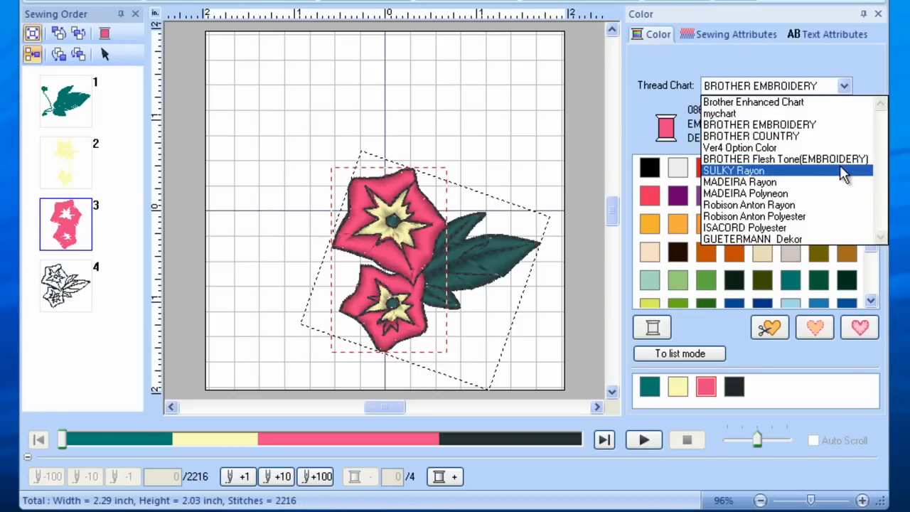
Choose Robison Anton Rayon from the Thread Chart list.
click(748, 205)
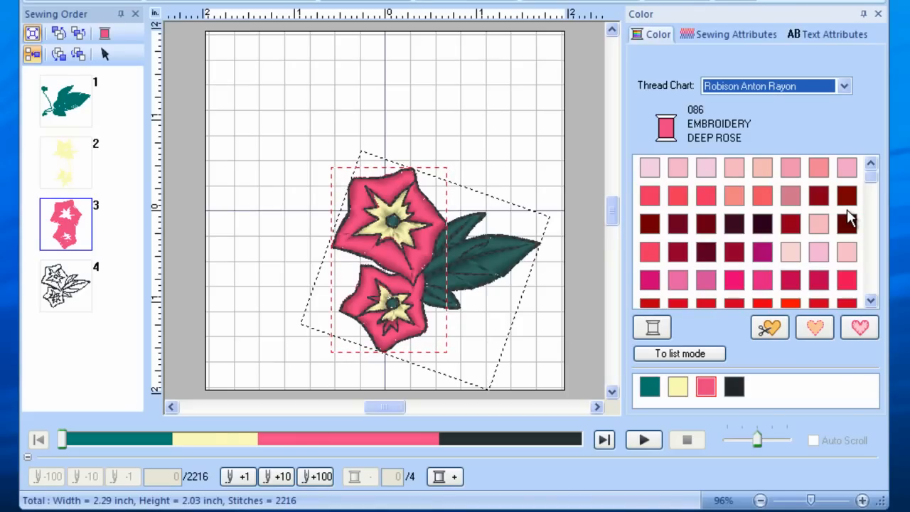
mouse_move(522, 284)
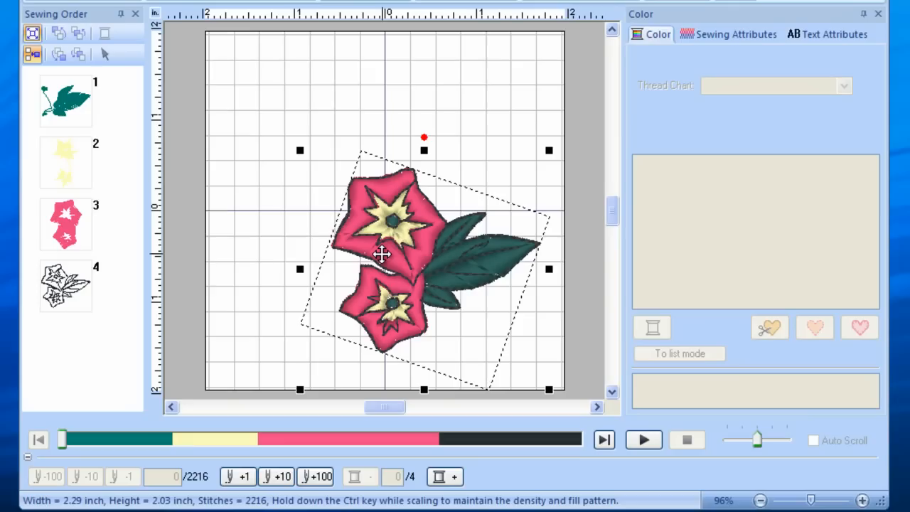
mouse_move(338, 277)
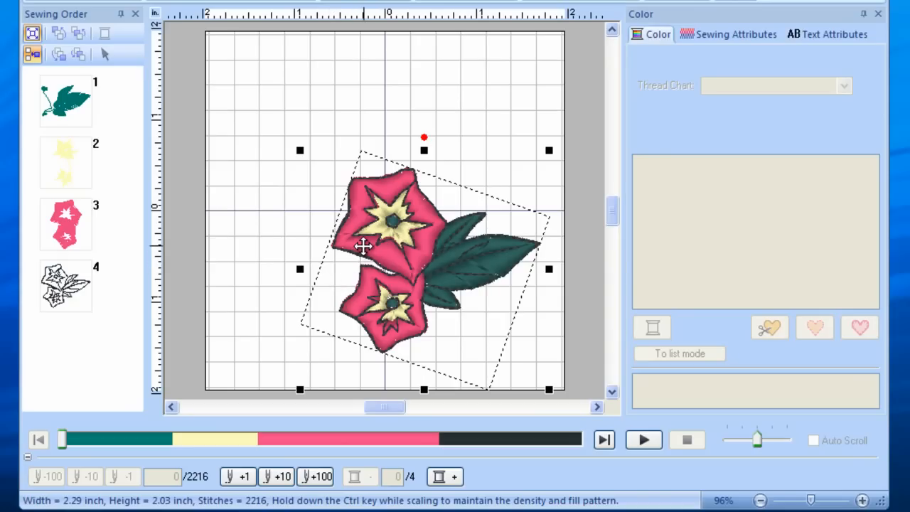
mouse_move(368, 246)
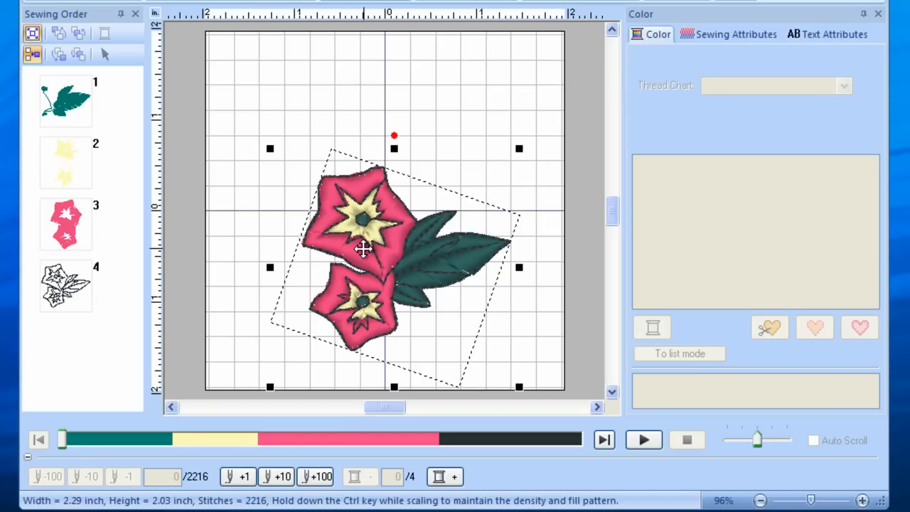
mouse_move(113, 312)
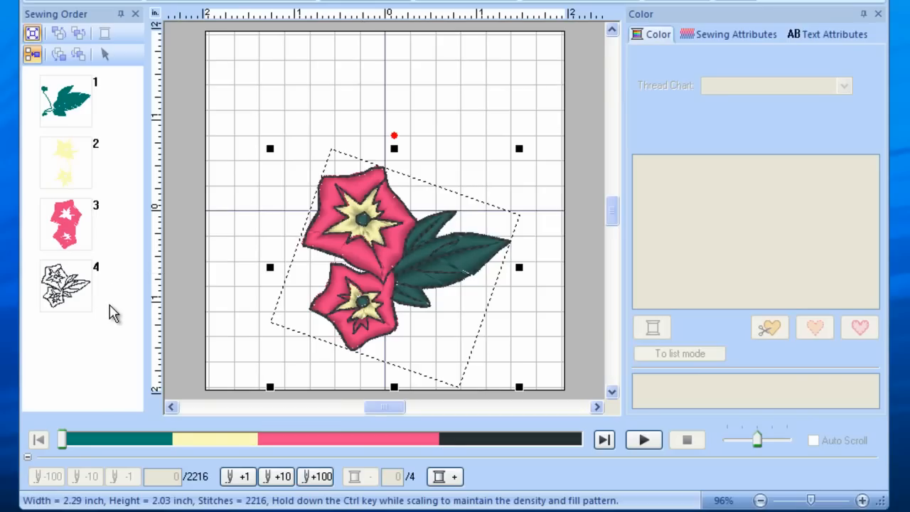
Drag the flower design slightly left and up on the hoop.
drag(394, 263, 402, 252)
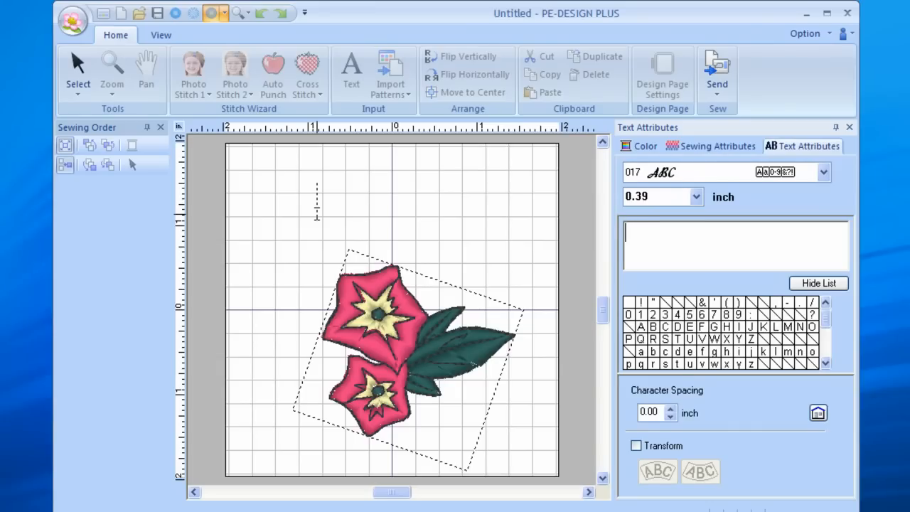
Type the name 'Suzie' as text above the flowers.
text(S)
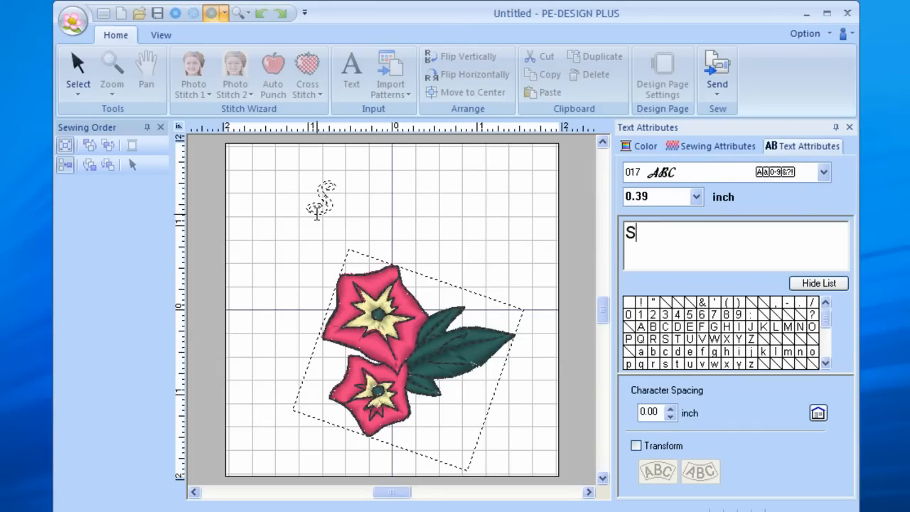
text(uzi)
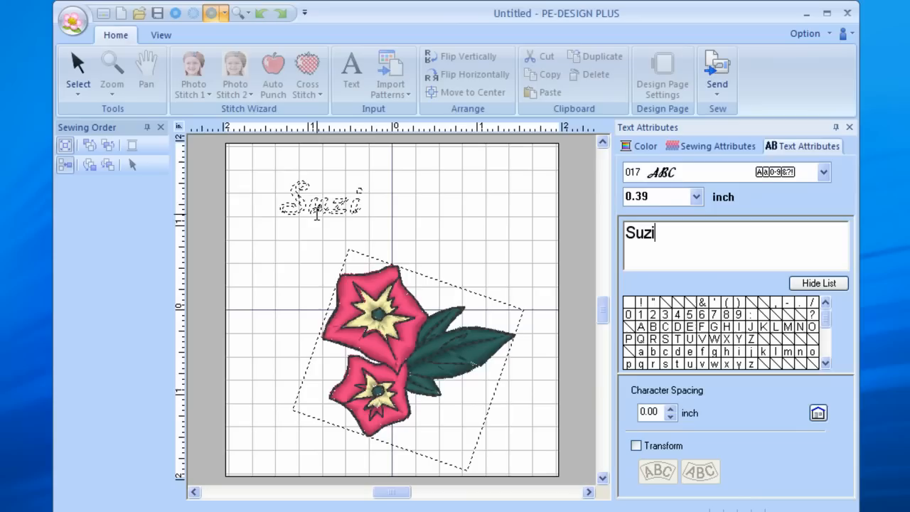
text(e)
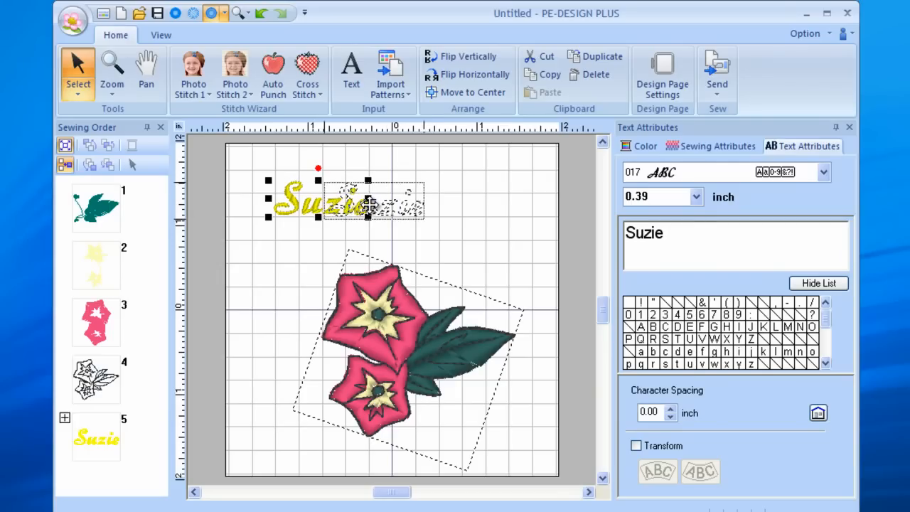
Drag the 'Suzie' text to the top centre, directly above the flowers.
drag(327, 199, 383, 202)
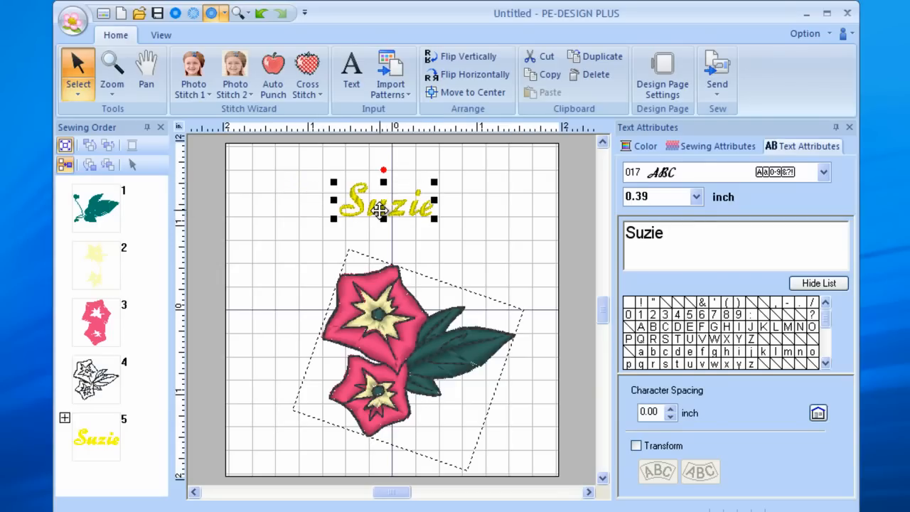
mouse_move(419, 266)
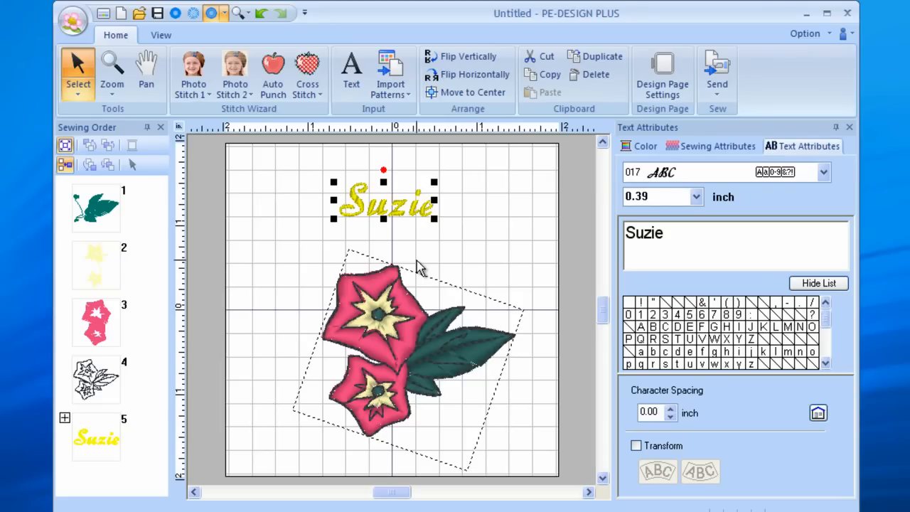
mouse_move(604, 160)
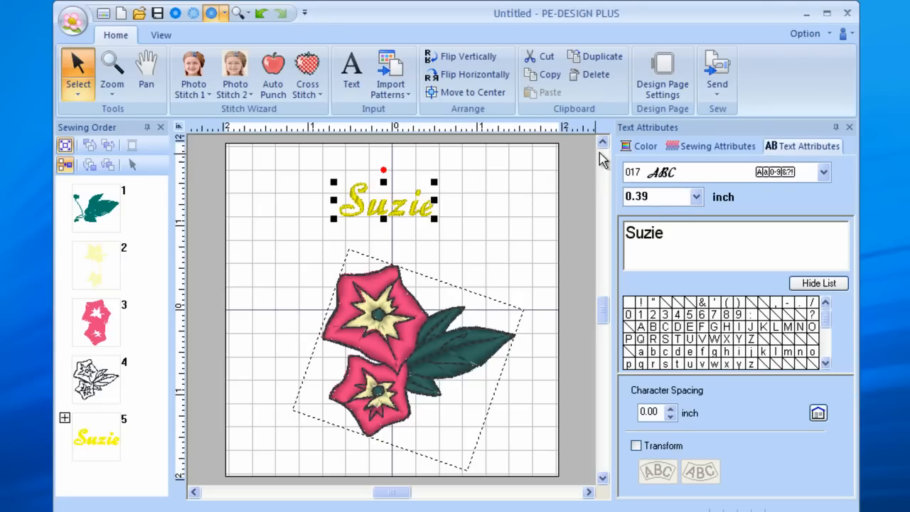
Change the 'Suzie' lettering from yellow to the petals' Deep Rose thread colour.
click(645, 145)
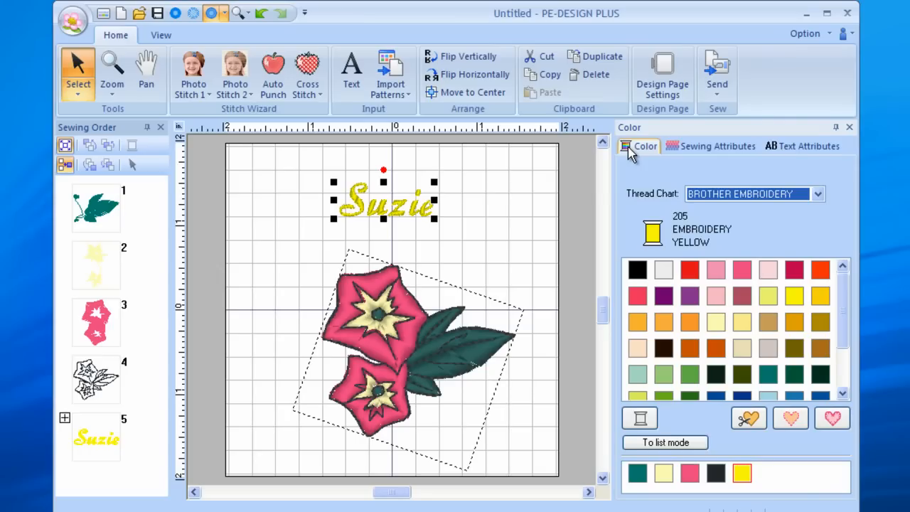
mouse_move(635, 183)
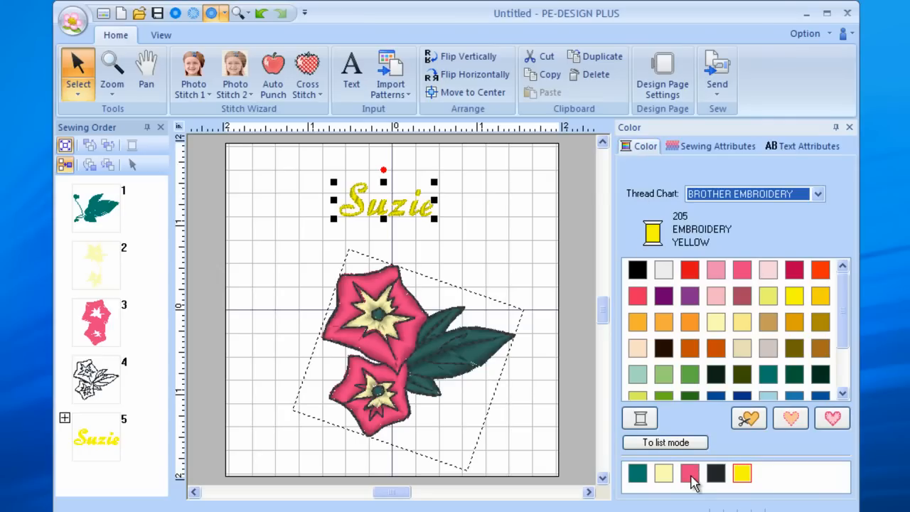
click(689, 473)
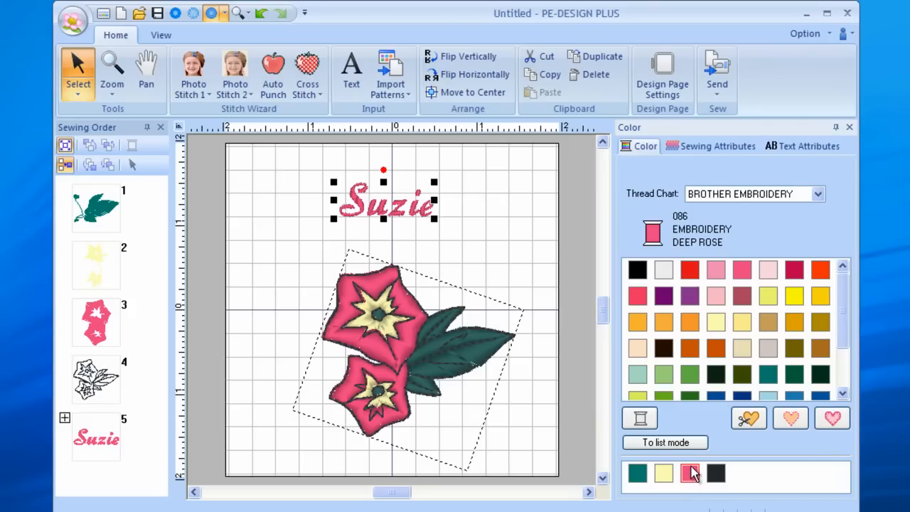
mouse_move(808, 146)
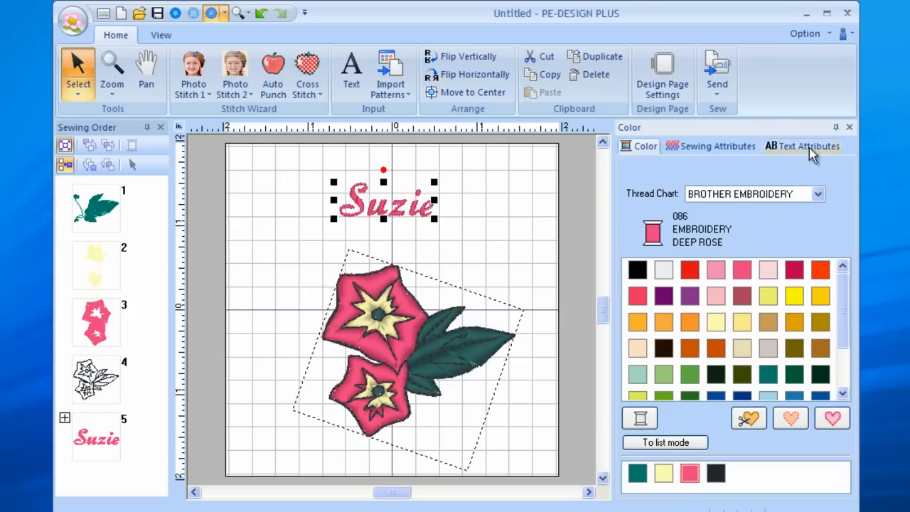
click(801, 145)
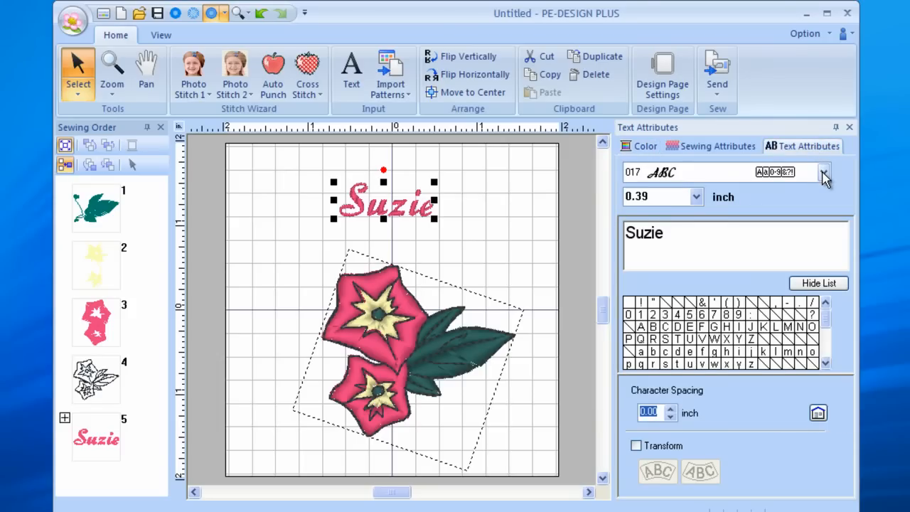
click(823, 171)
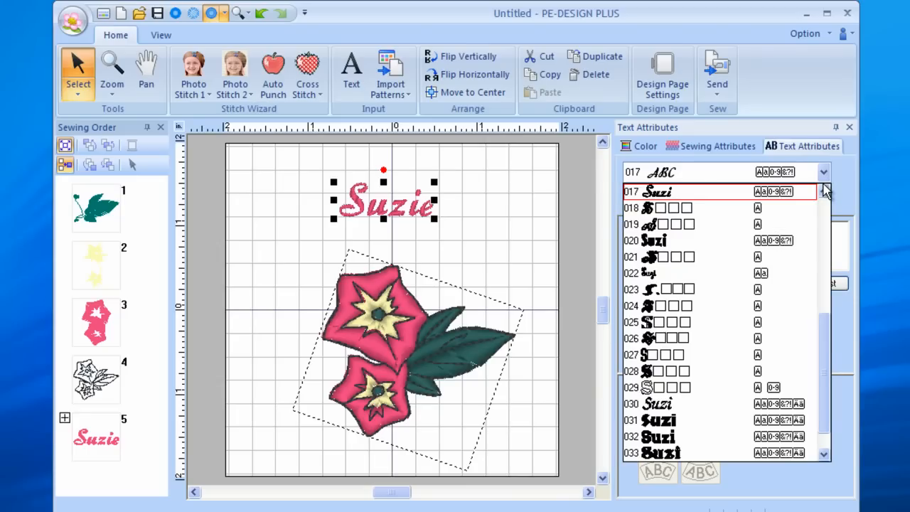